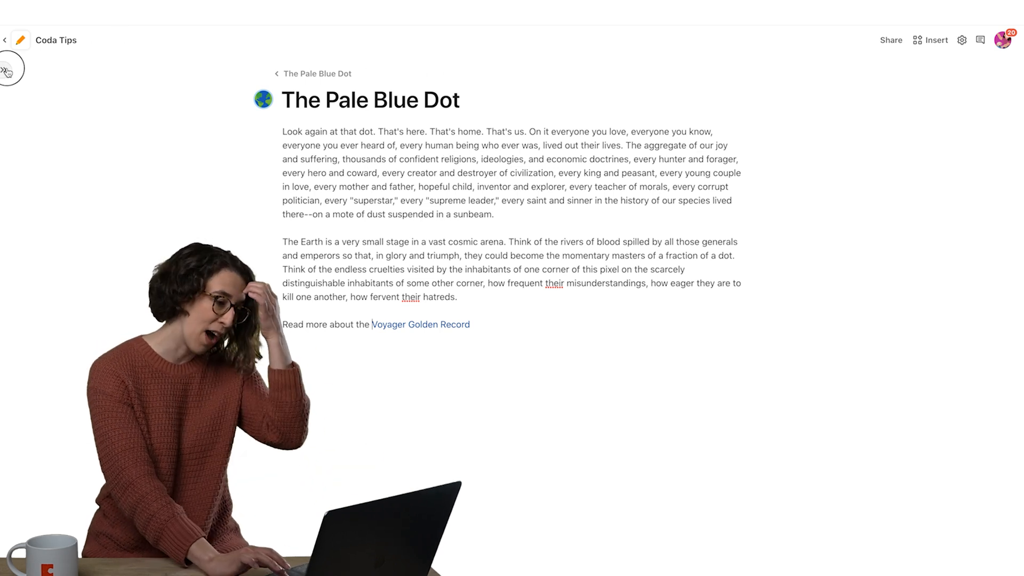
- Add a night-time Earth cover image to The Pale Blue Dot page header
left_click(7, 70)
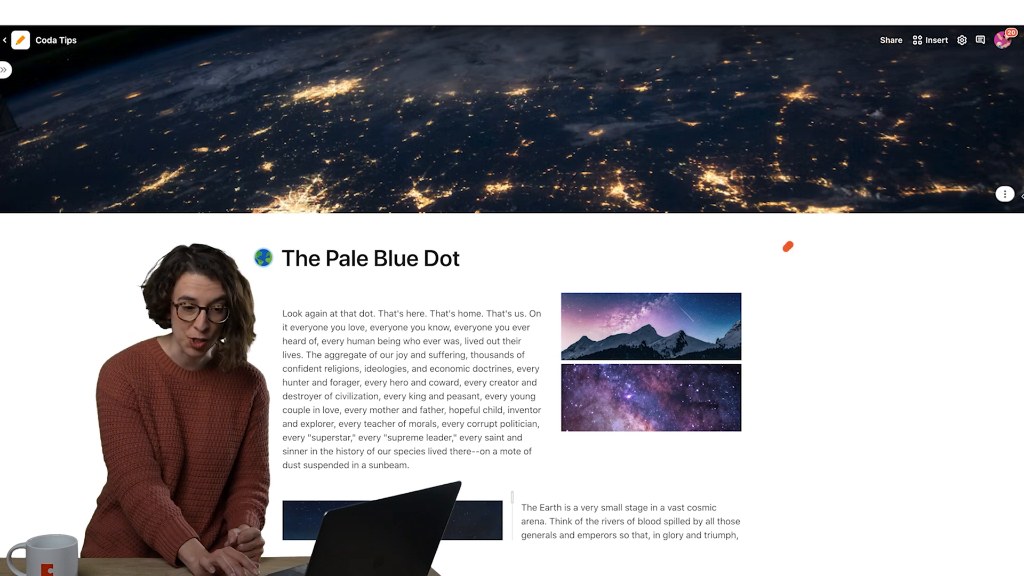
left_click(1004, 194)
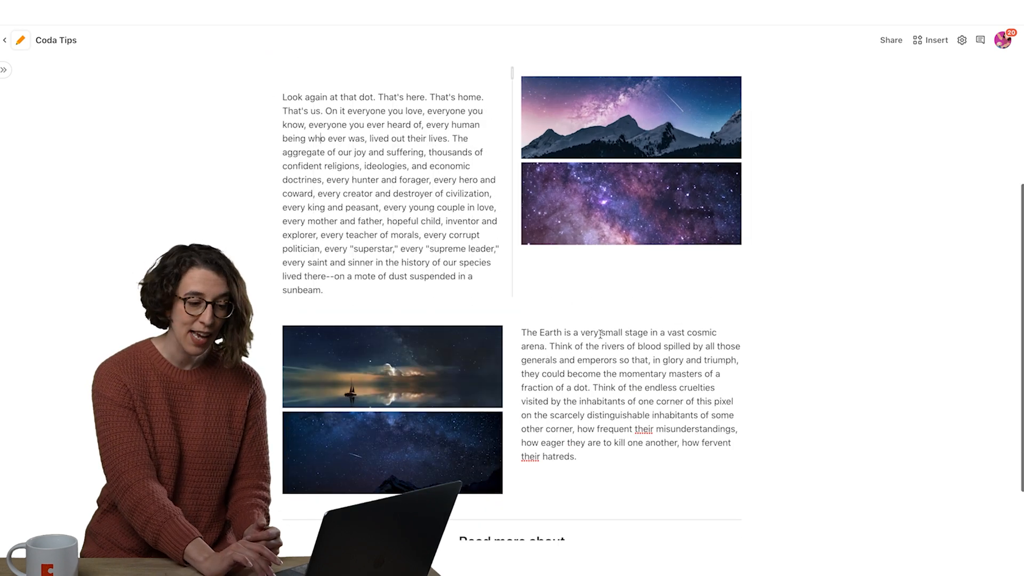
scroll("down", 3)
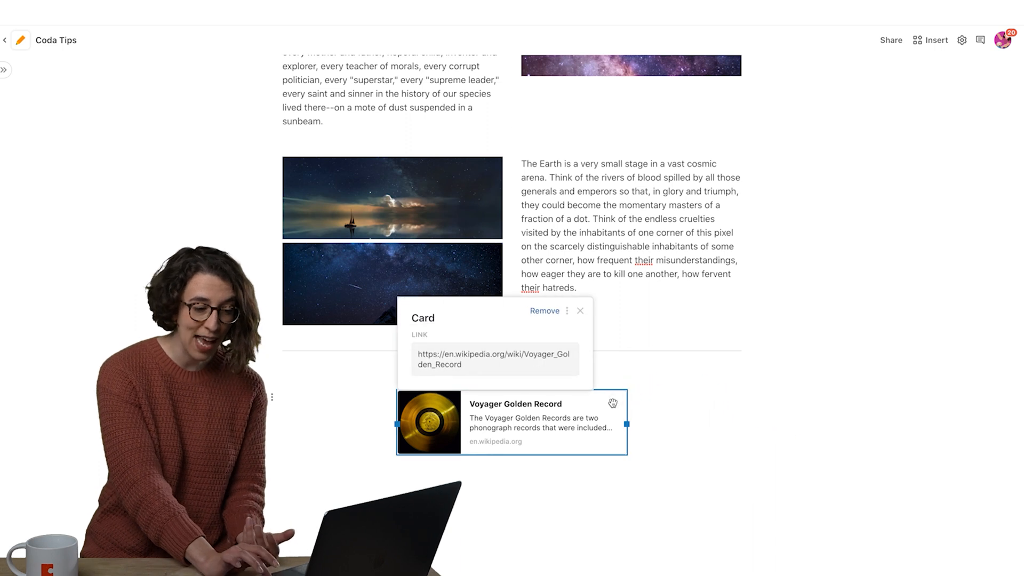
left_click(566, 311)
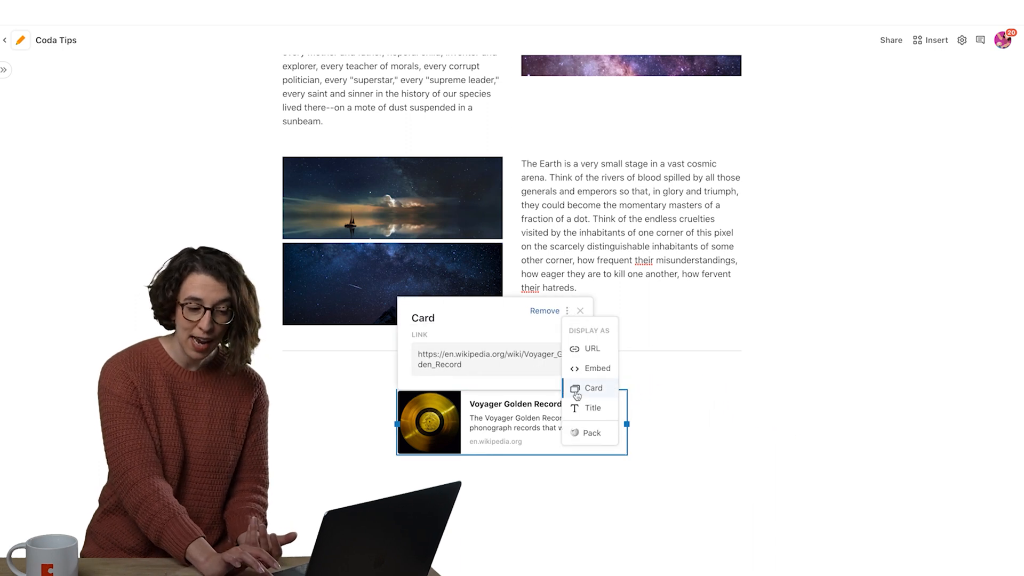
left_click(593, 388)
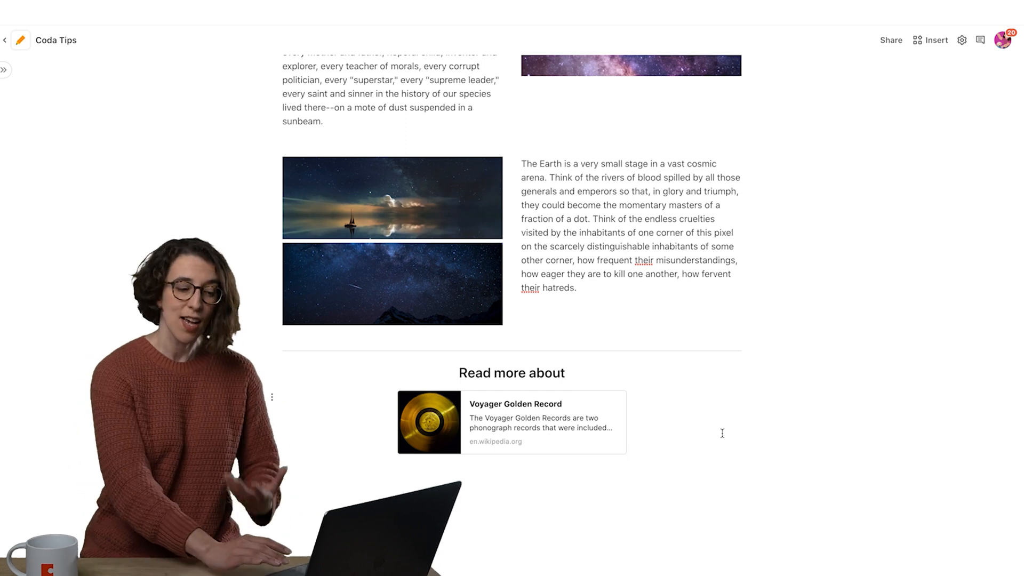
scroll("up", 3)
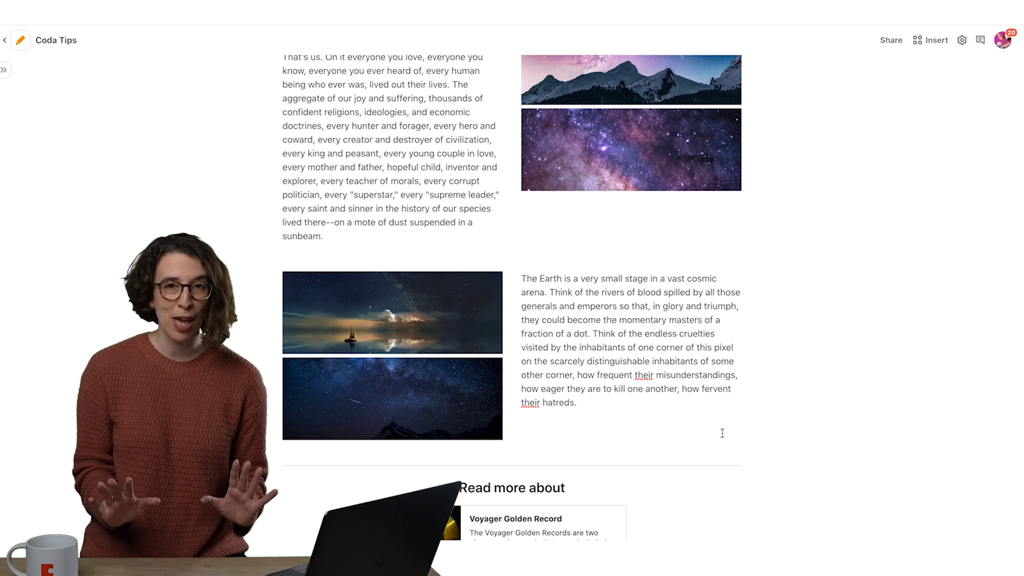
scroll("up", 3)
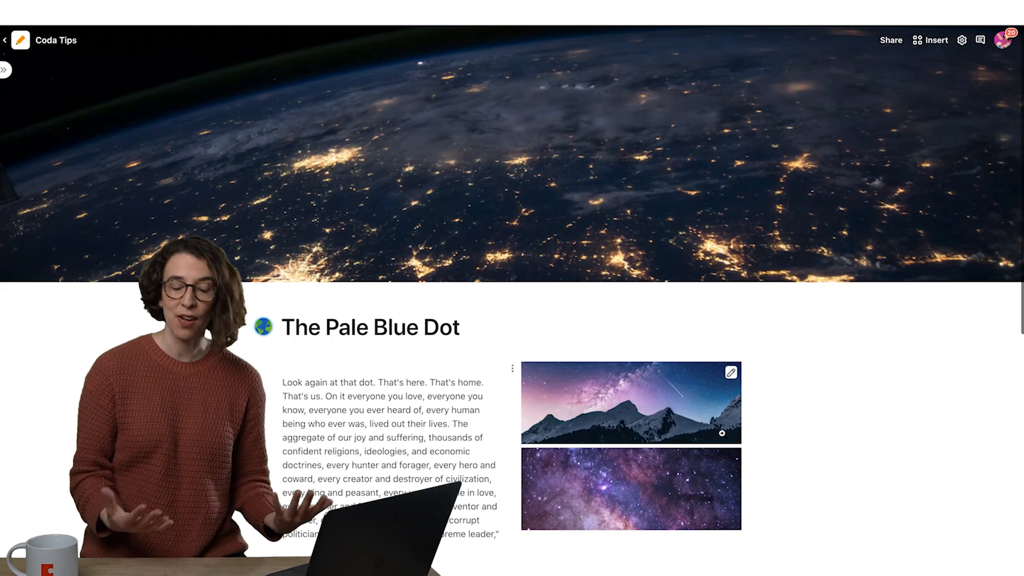